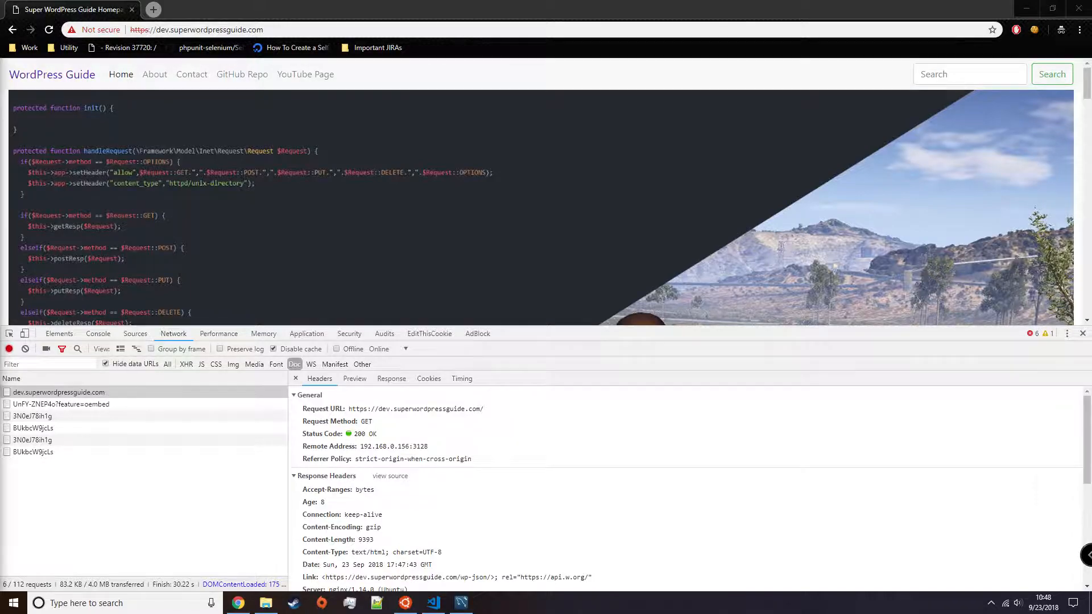
# Move from Chrome's dev-site response headers to the nginx-proxy Dockerfile in VS Code
pyautogui.click(432, 602)
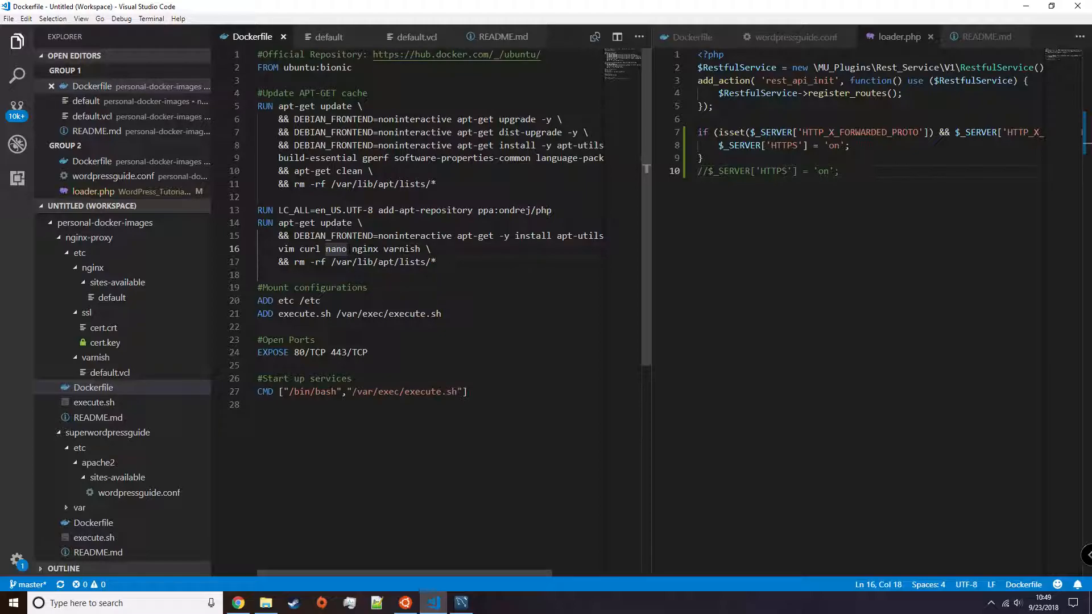
# Highlight the varnish package and the proxy_pass to port 6081, then show default.vcl
pyautogui.doubleClick(364, 248)
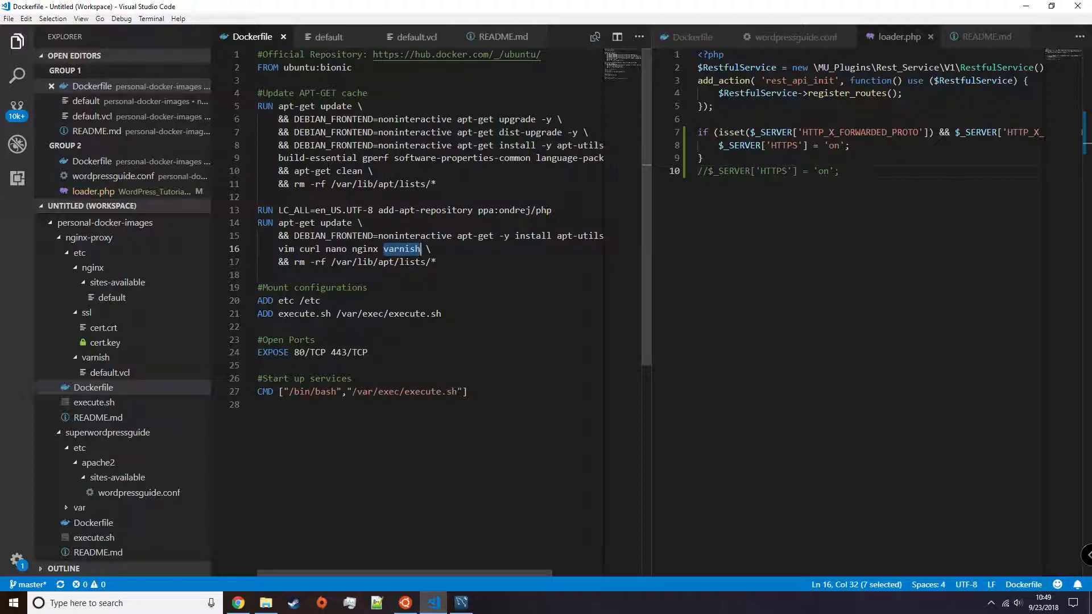
pyautogui.click(328, 37)
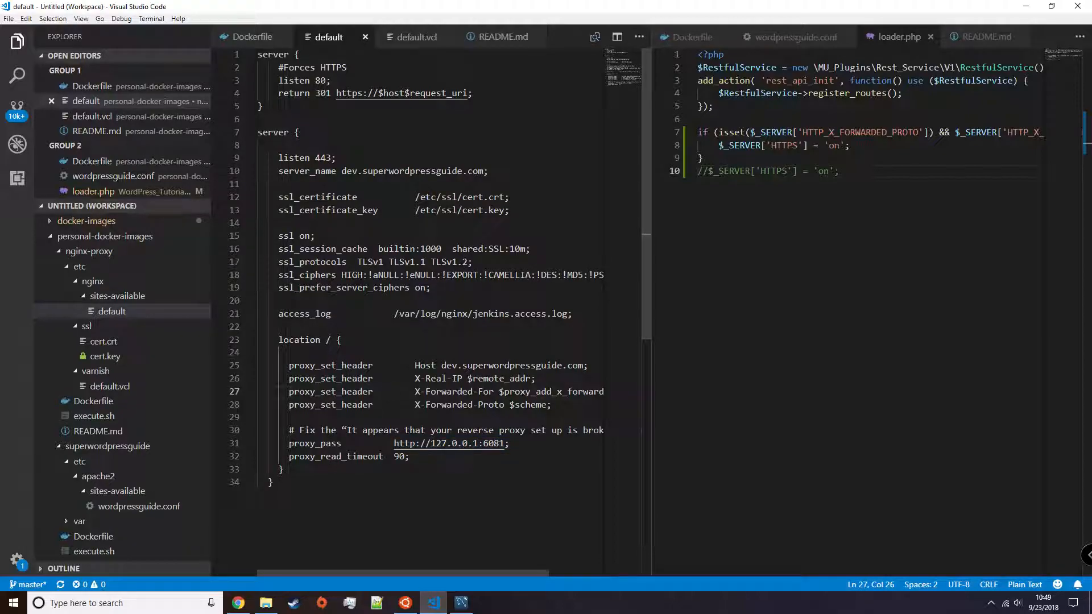
pyautogui.moveTo(289, 443); pyautogui.dragTo(509, 443)
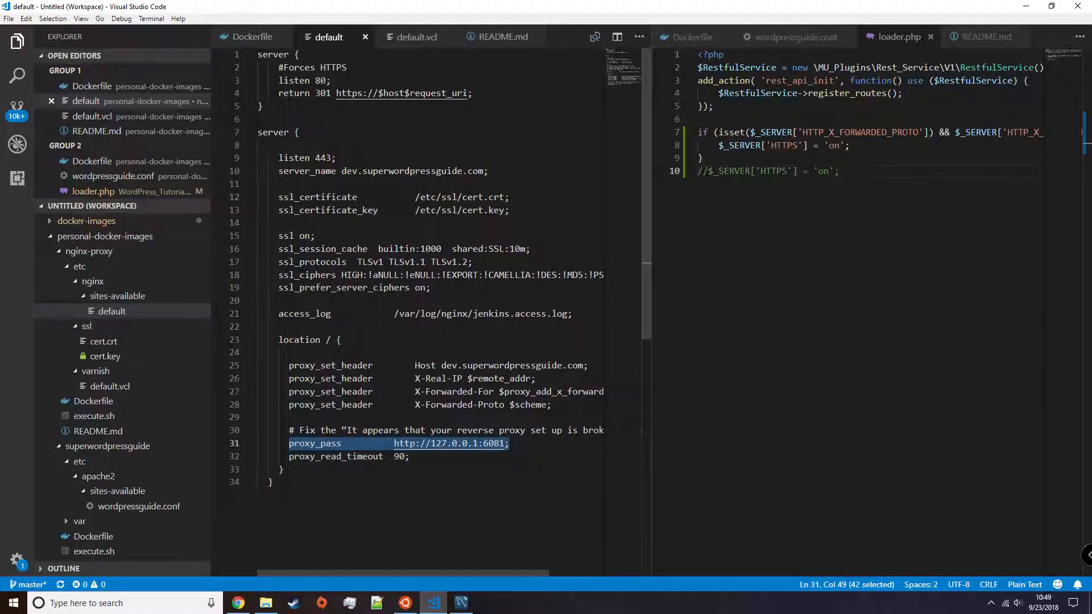
pyautogui.click(411, 37)
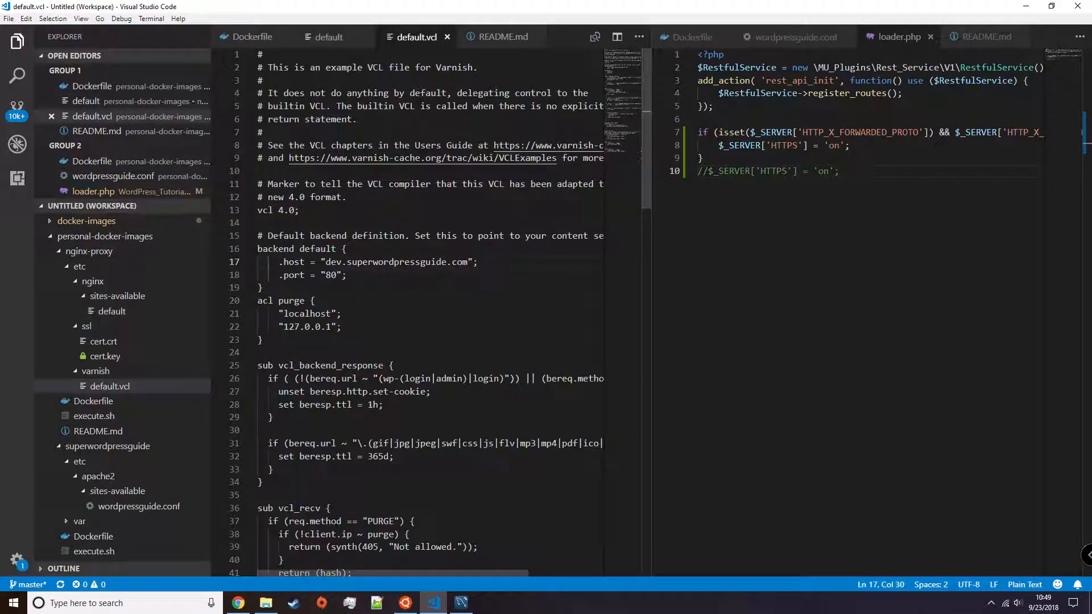
# Select the backend default host line in Varnish's default.vcl
pyautogui.click(279, 263)
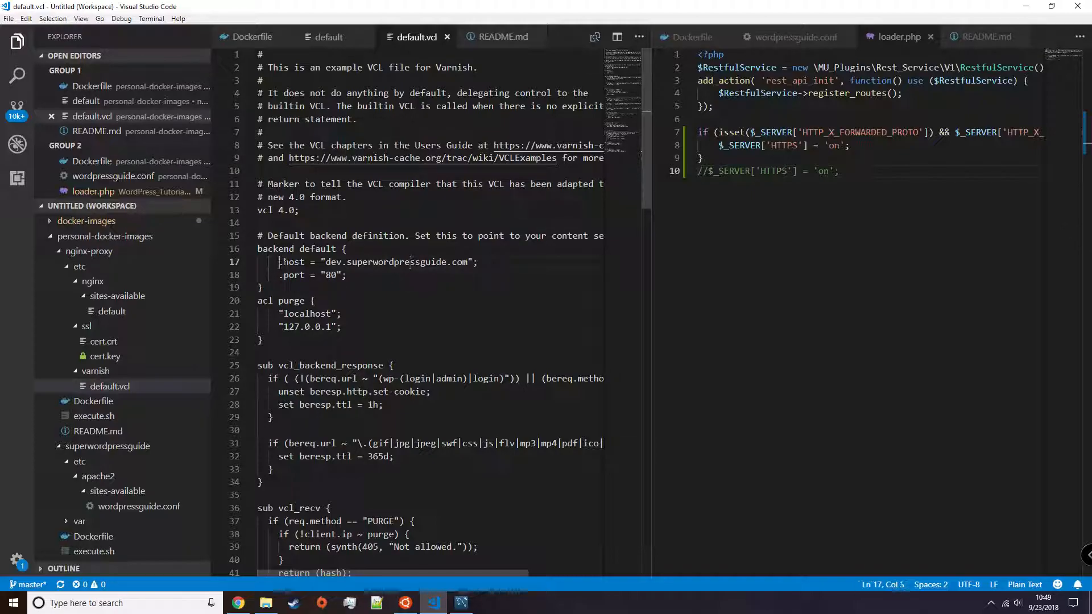
pyautogui.moveTo(279, 261); pyautogui.dragTo(478, 261)
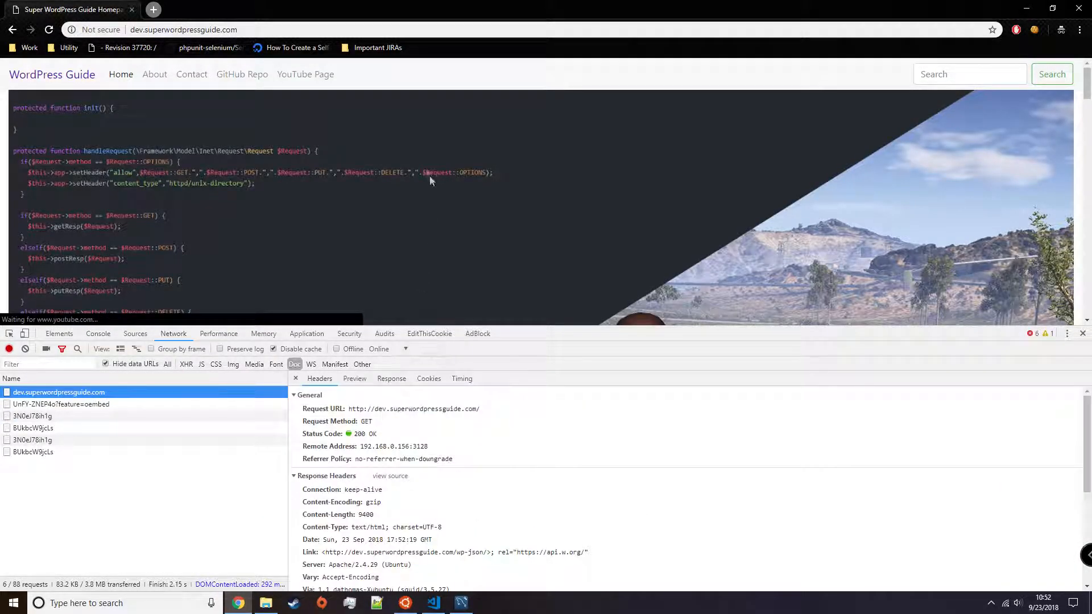
# Find the X-Cache MISS header, then apply the https siteurl and home wp_options updates
pyautogui.scroll(-3)
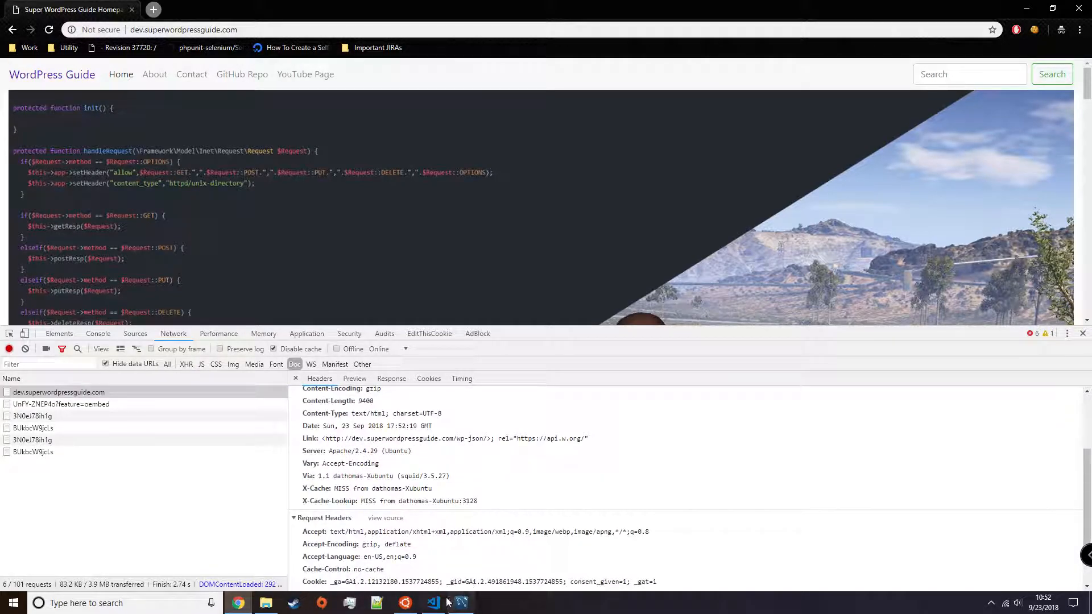
pyautogui.moveTo(461, 603)
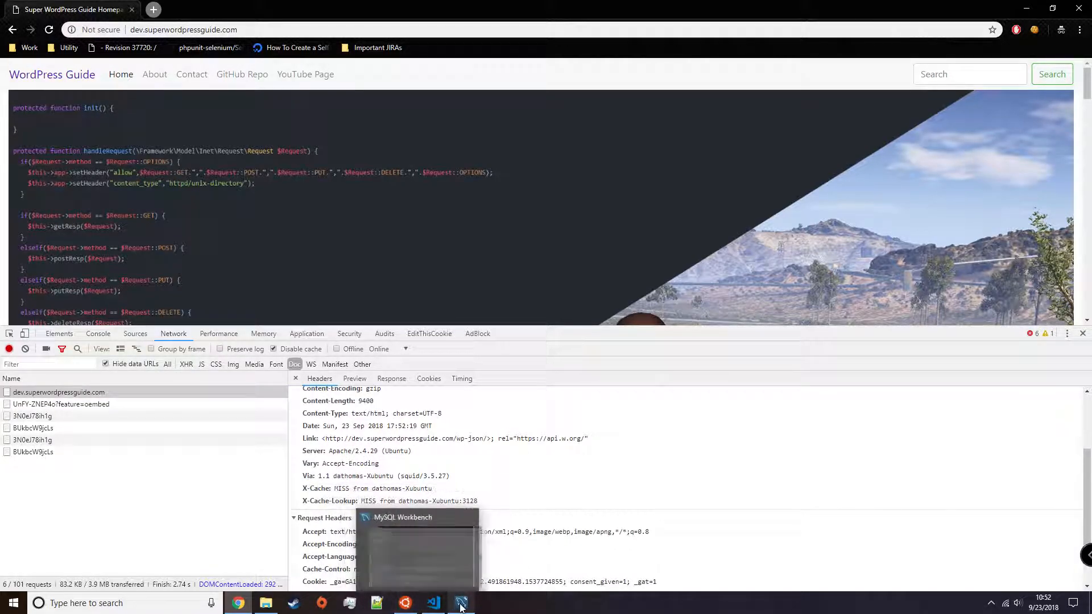
pyautogui.click(461, 602)
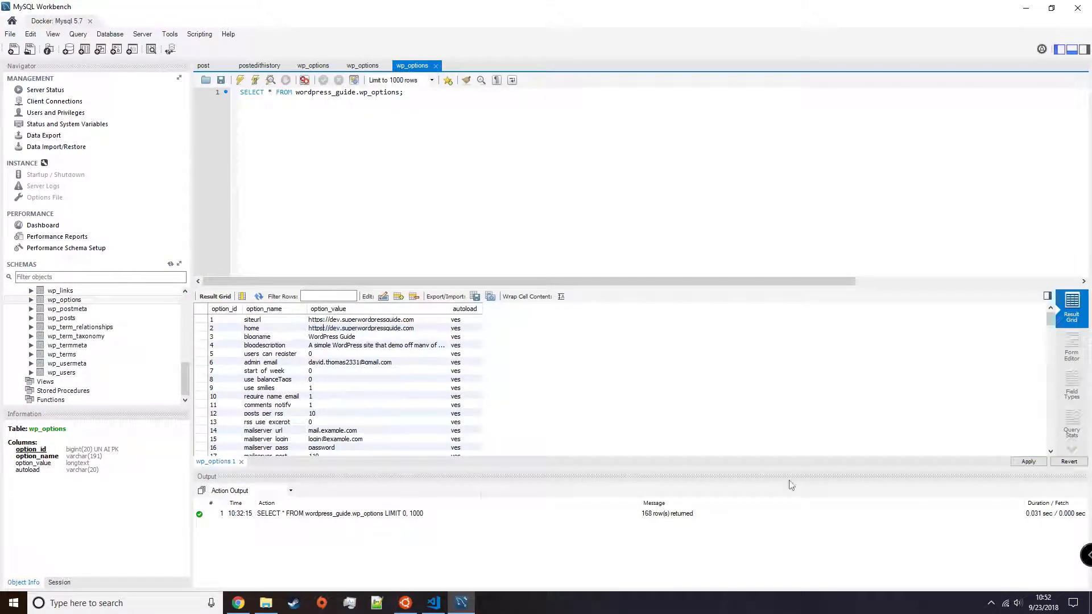
pyautogui.click(1028, 461)
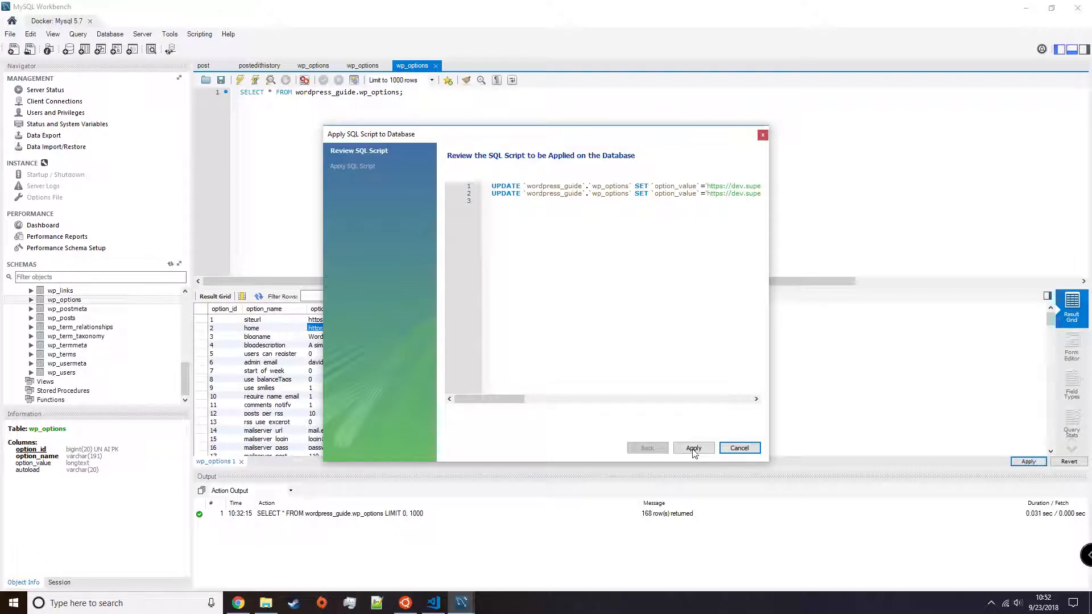
pyautogui.click(693, 447)
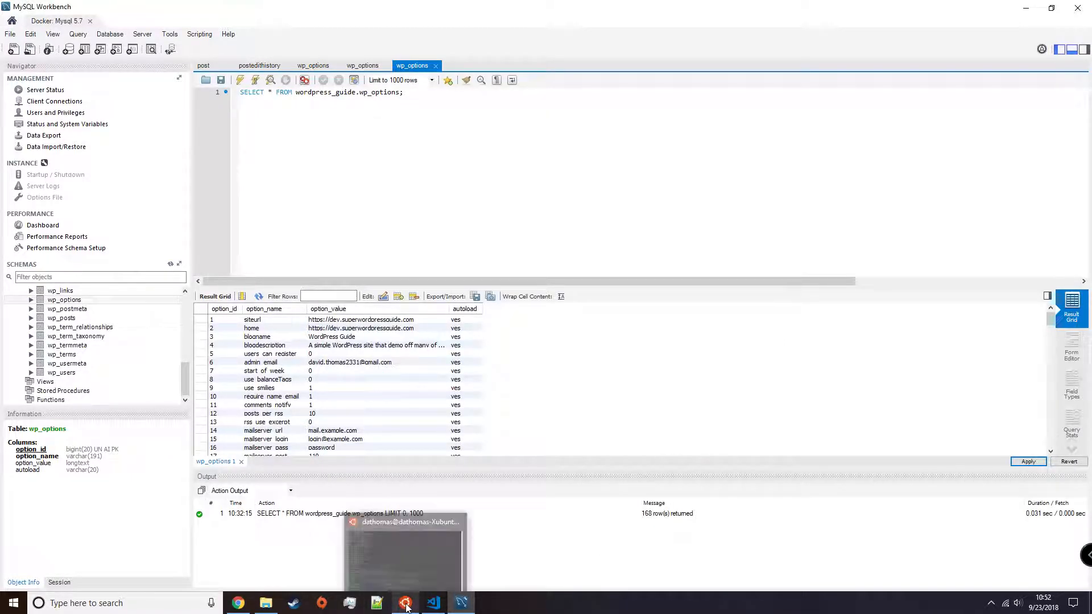
# In Terminal, edit /etc/hosts with sudo vi and reload the squid service
pyautogui.click(405, 603)
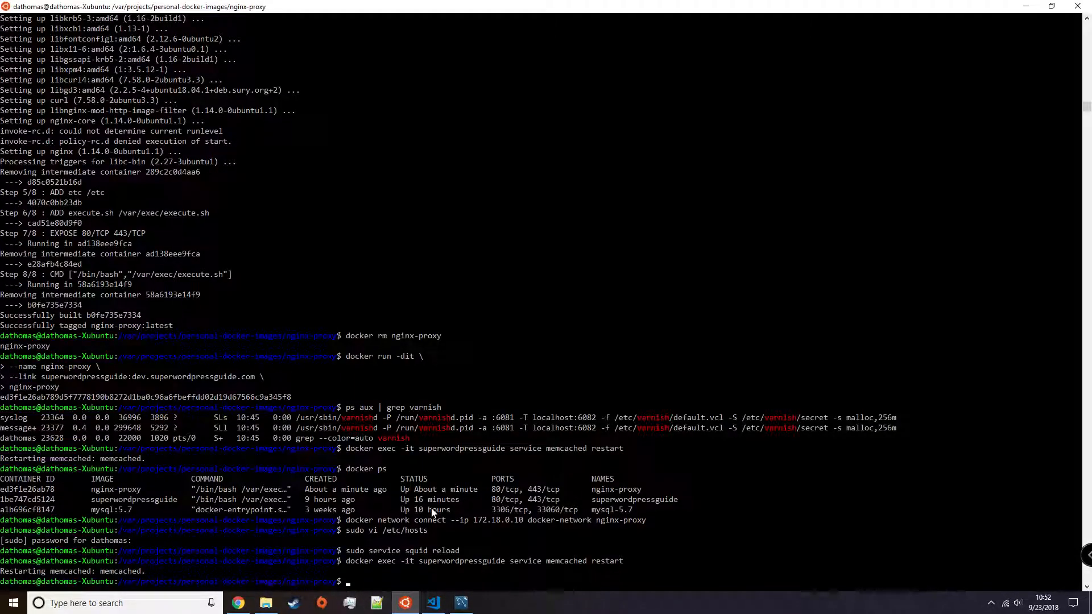
pyautogui.write('sudo vi')
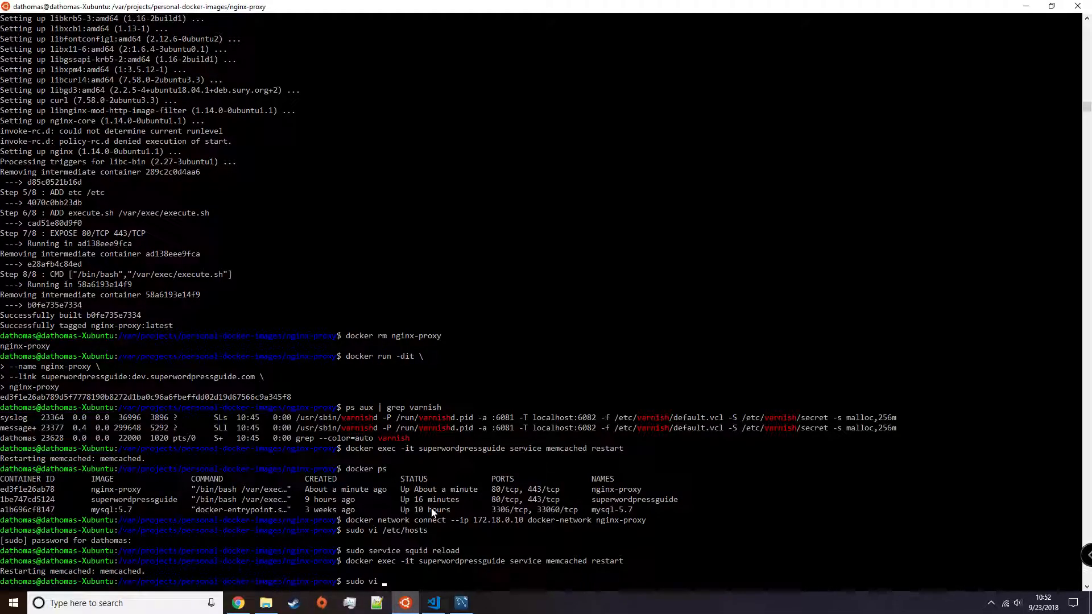
pyautogui.write('/etc/host')
pyautogui.write('sudo')
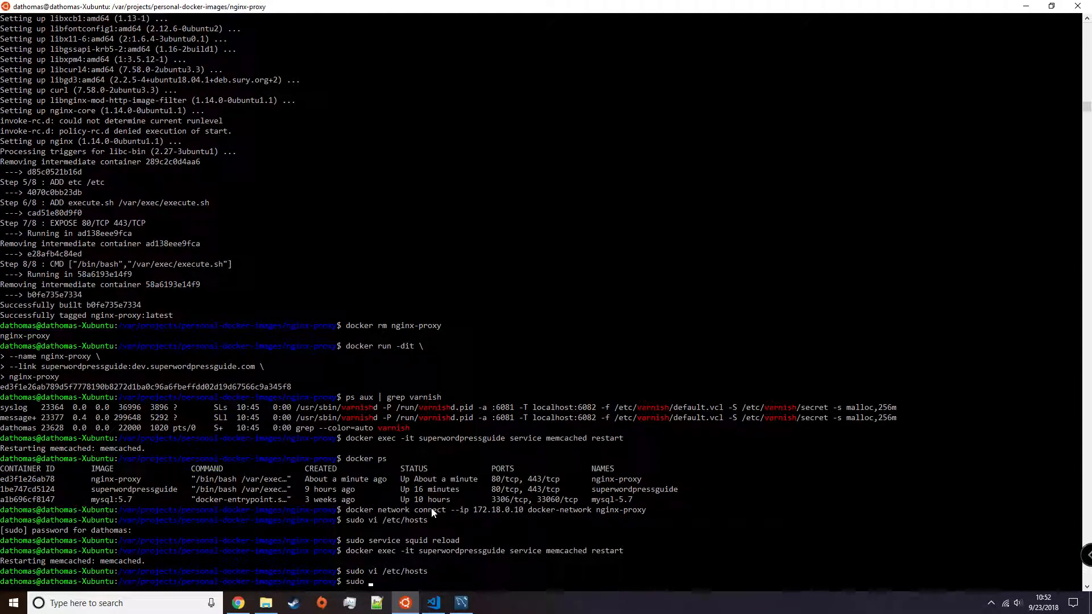
pyautogui.write('service')
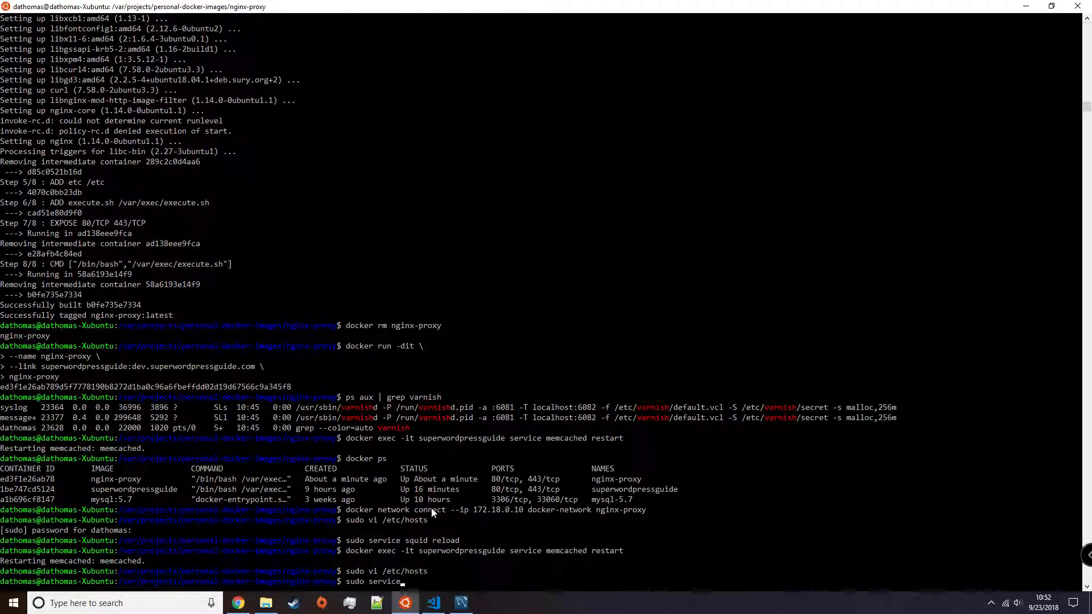
pyautogui.write('s')
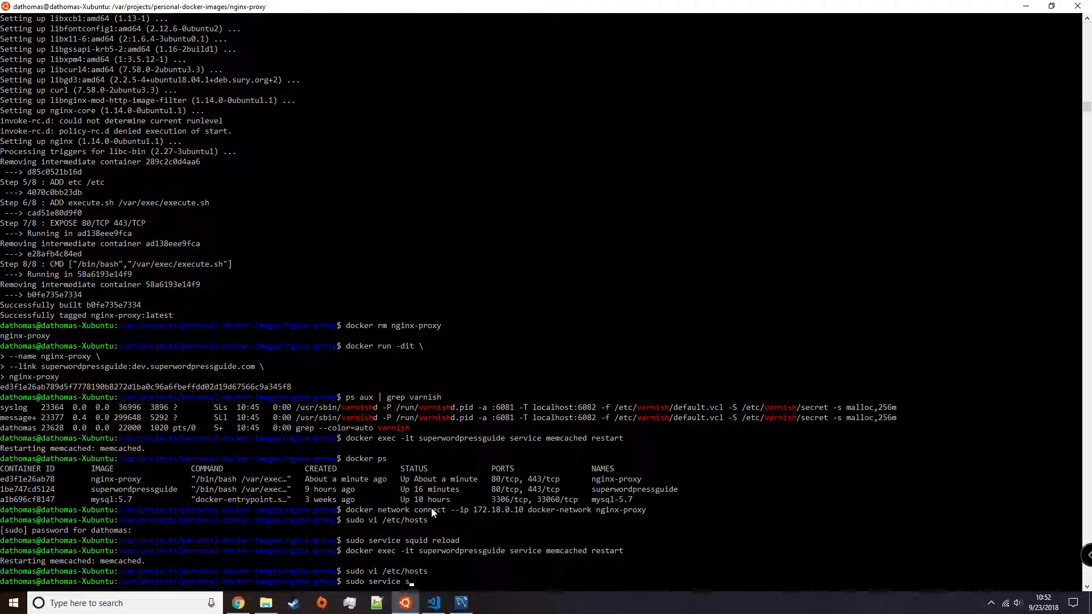
pyautogui.write('quid reload')
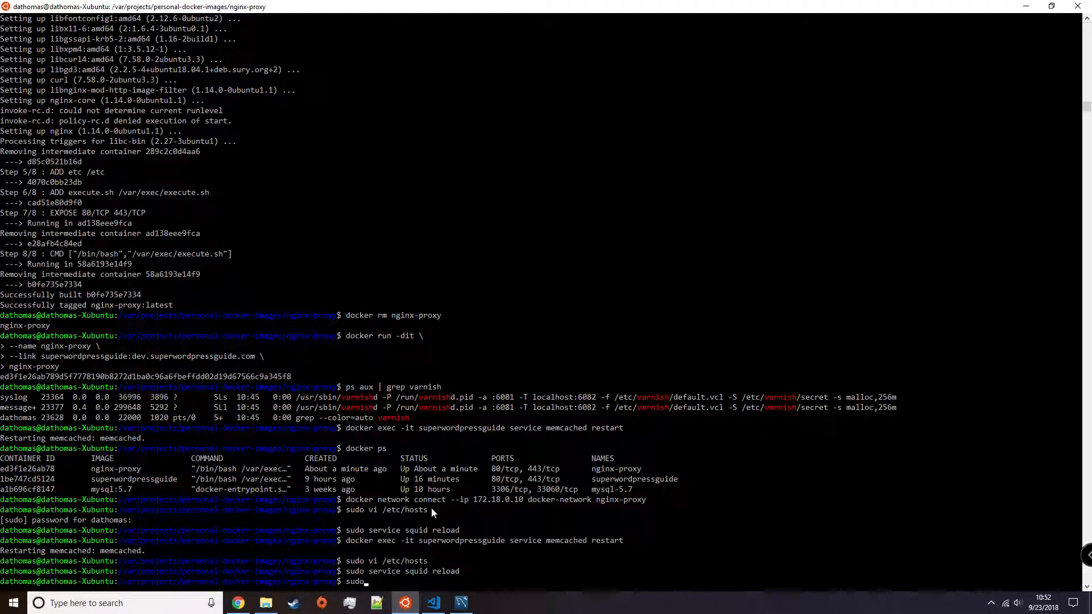
# Restart memcached in the superwordpressguide container and check the homepage response headers
pyautogui.write('docker exec')
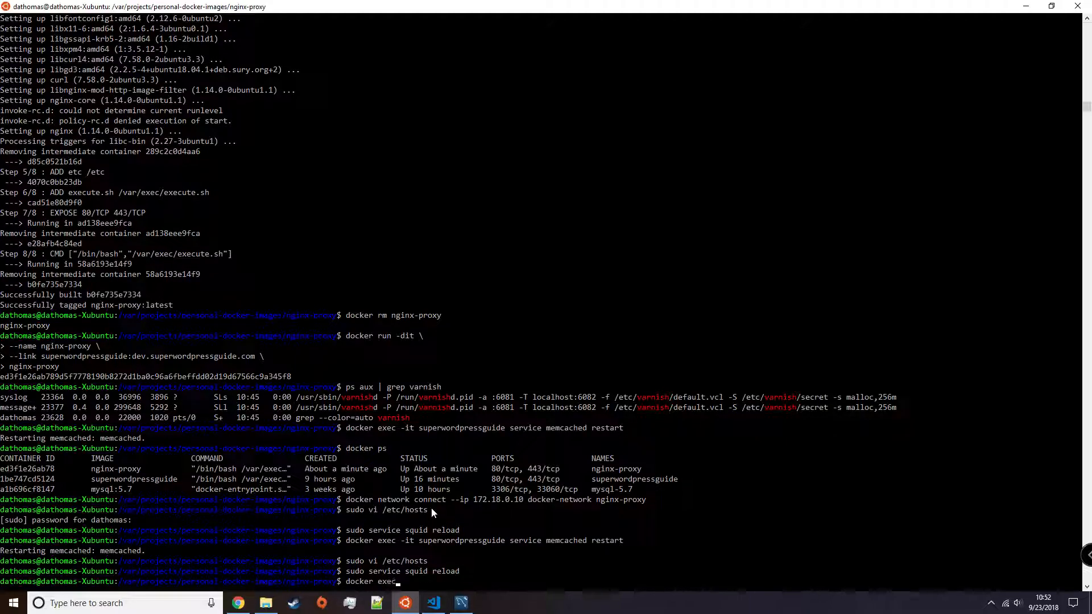
pyautogui.write('-it')
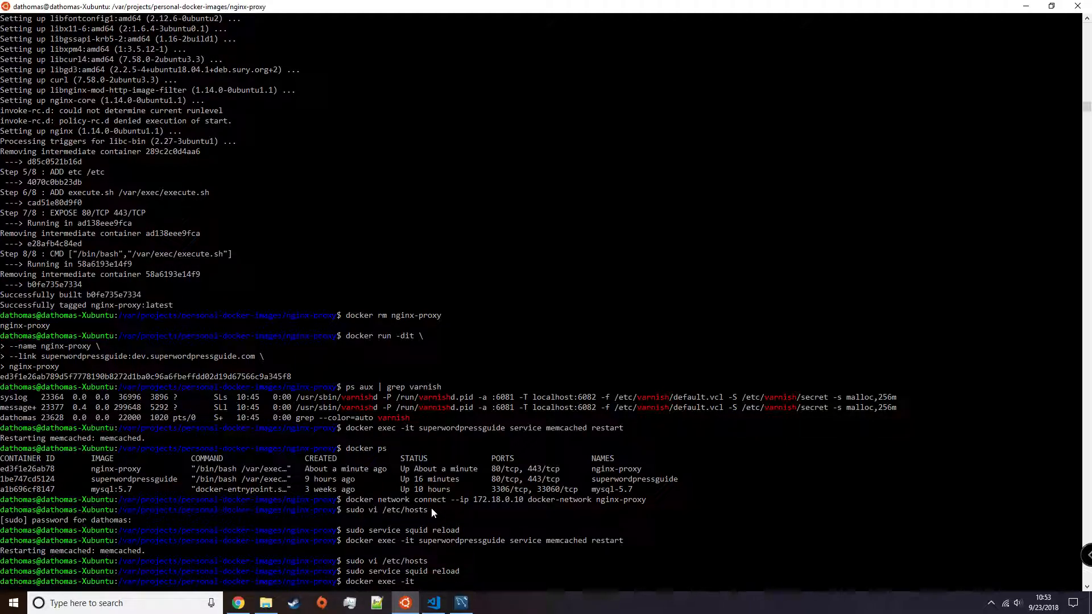
pyautogui.write('s')
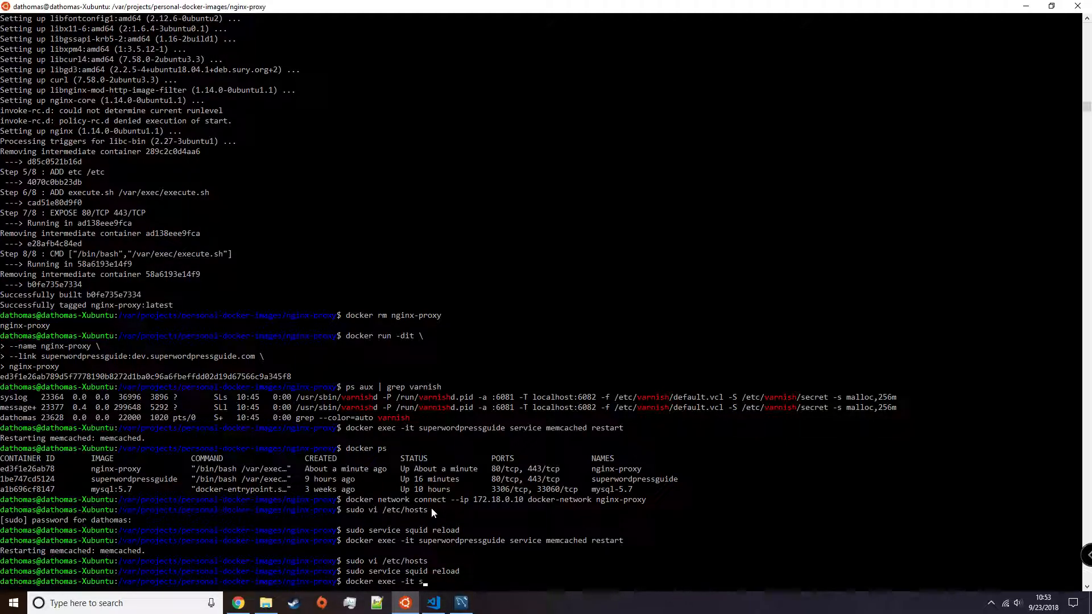
pyautogui.write('uperwordpressguide servi')
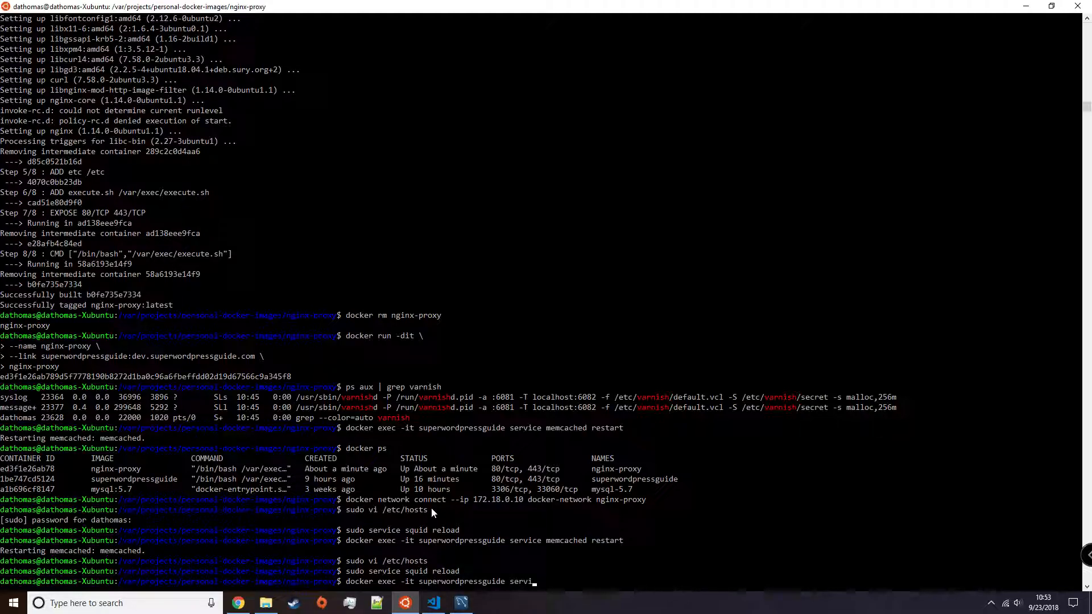
pyautogui.write('service memcached restart')
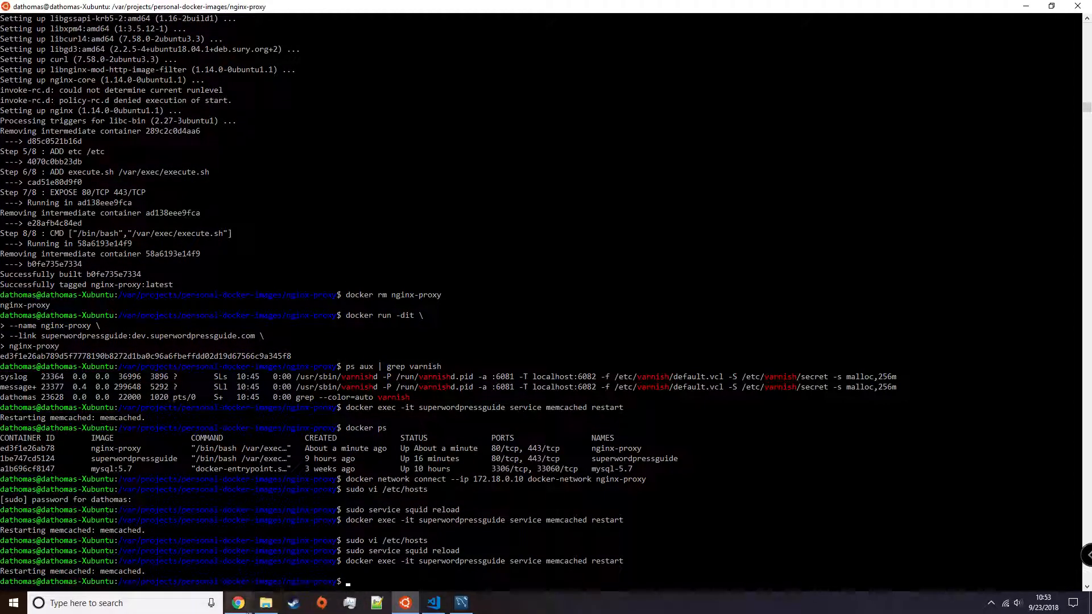
pyautogui.click(239, 603)
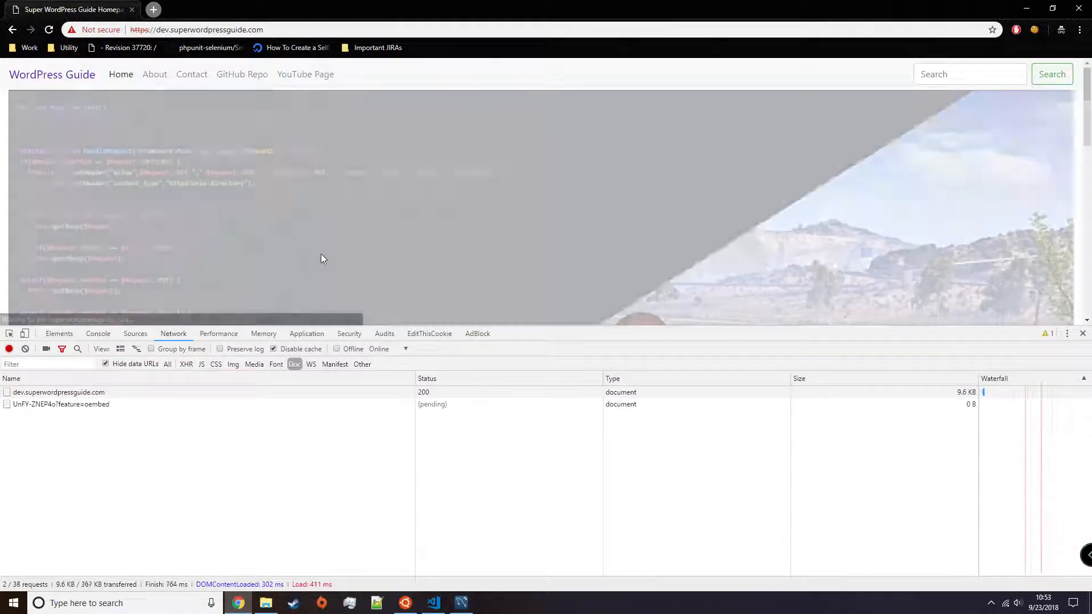
pyautogui.click(57, 392)
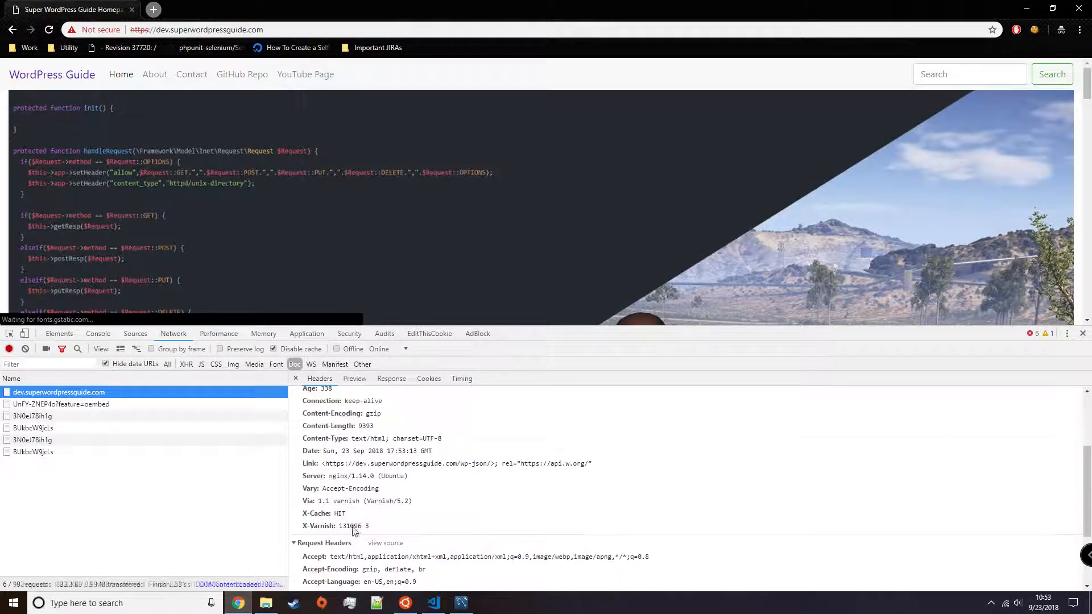